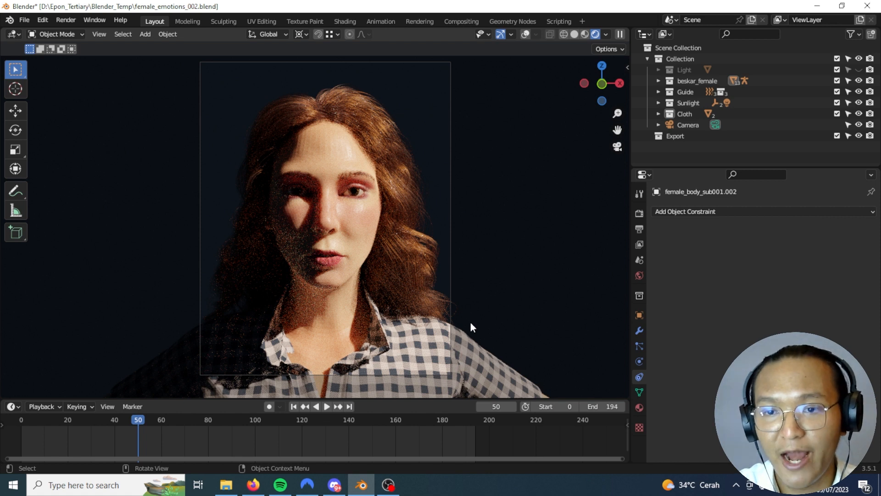
mouse_move(607, 184)
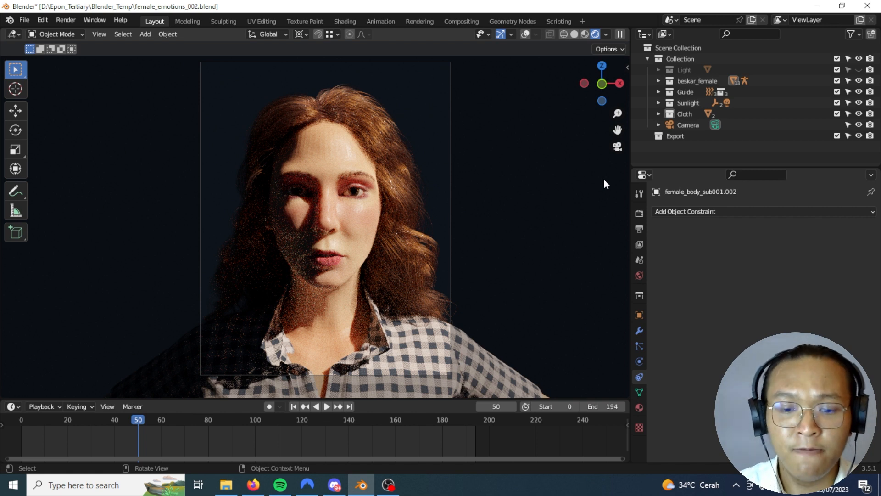
mouse_move(597, 191)
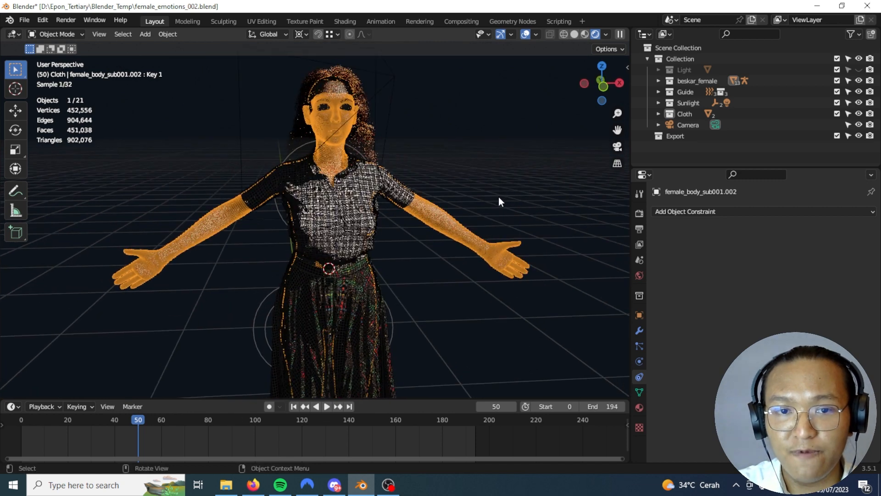
Orbit around the clothed female figure and switch viewport shading from Rendered to Solid.
drag(500, 202, 463, 210)
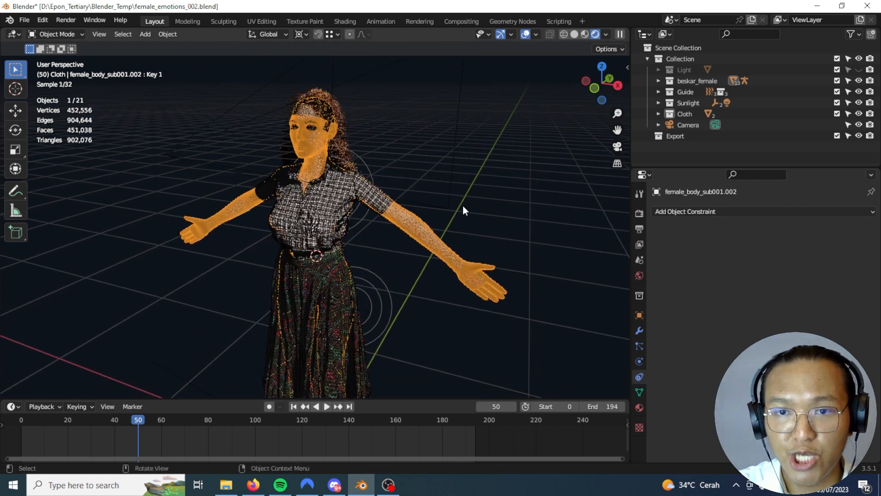
click(592, 35)
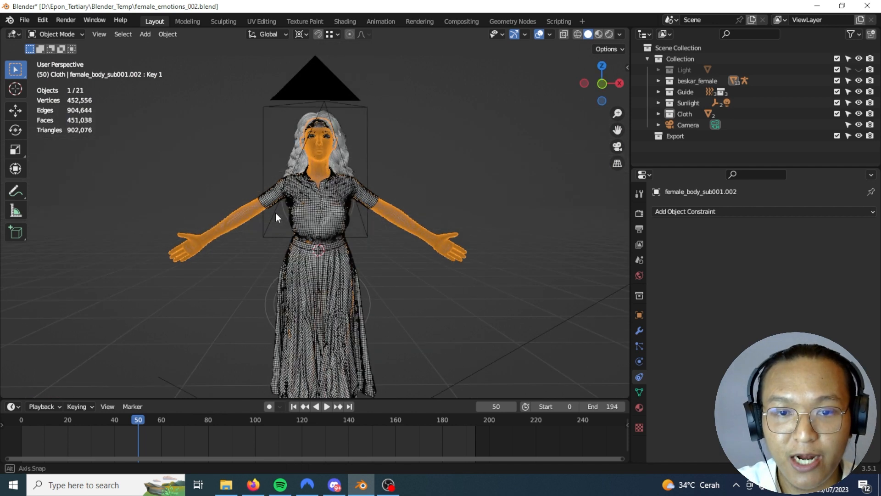
drag(275, 218, 370, 268)
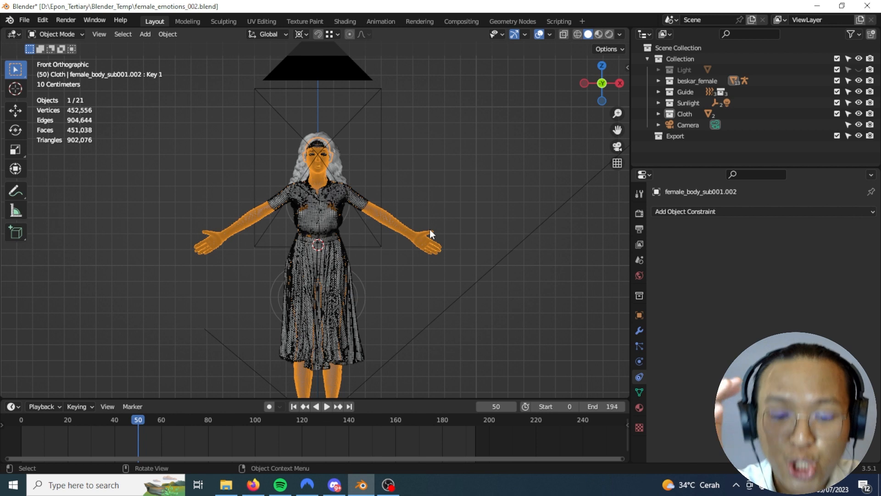
mouse_move(448, 242)
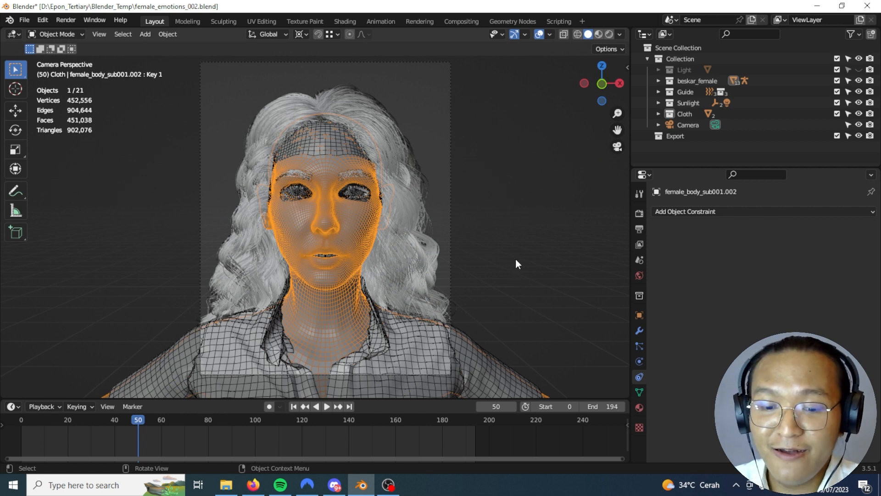
mouse_move(523, 264)
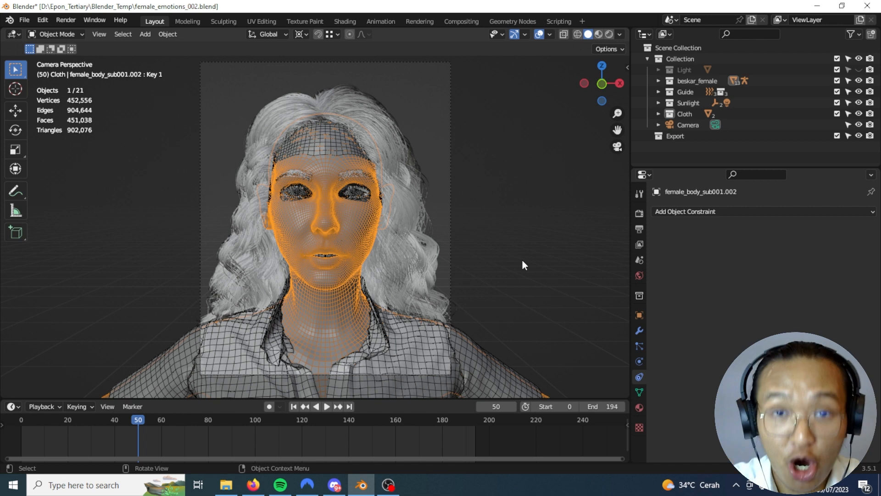
mouse_move(531, 297)
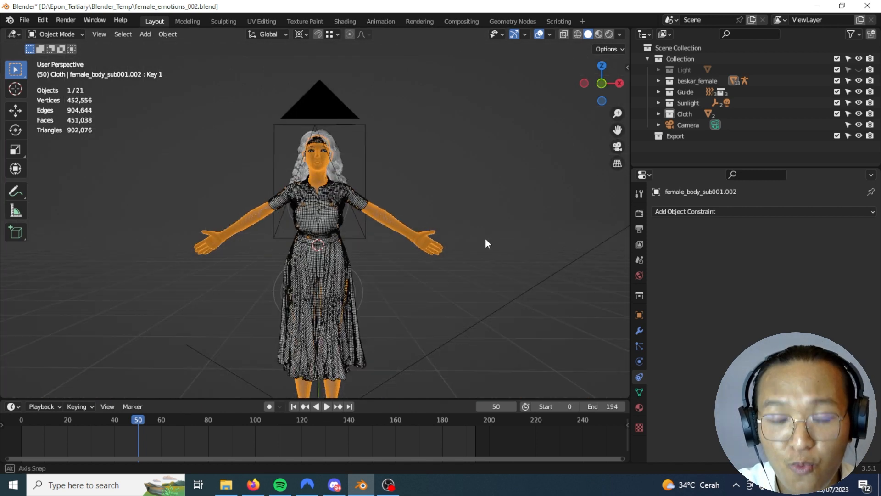
drag(487, 244, 433, 267)
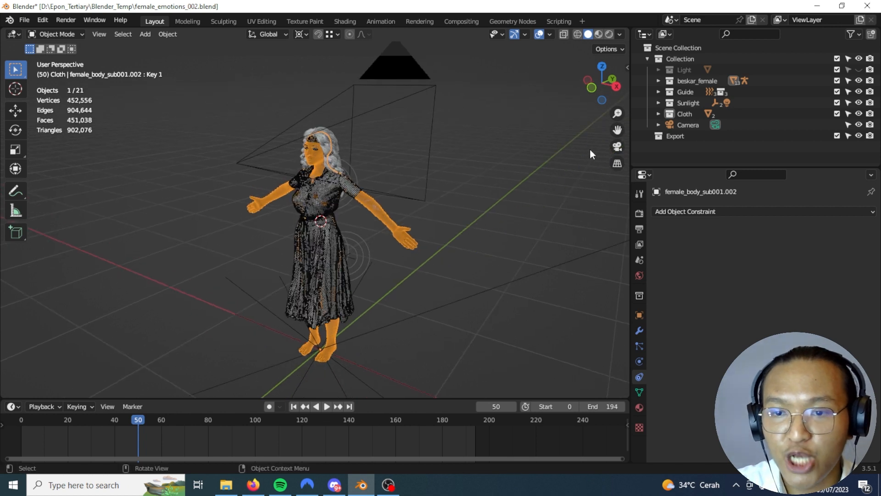
click(617, 147)
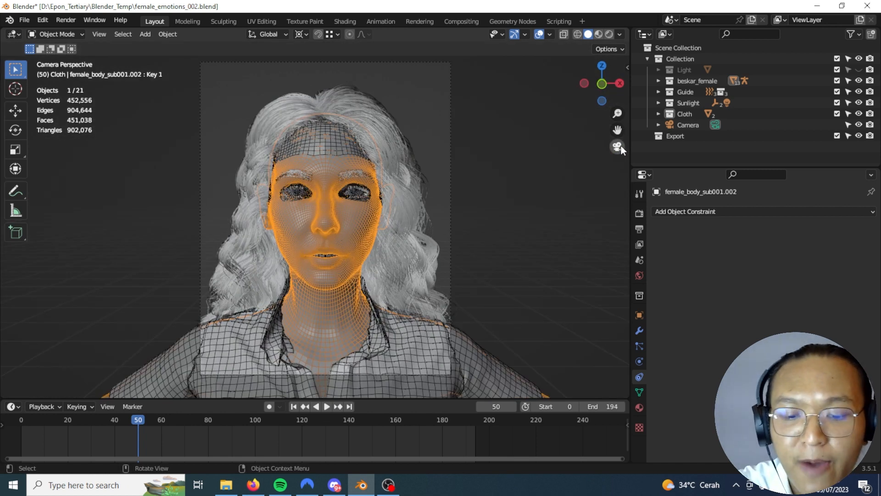